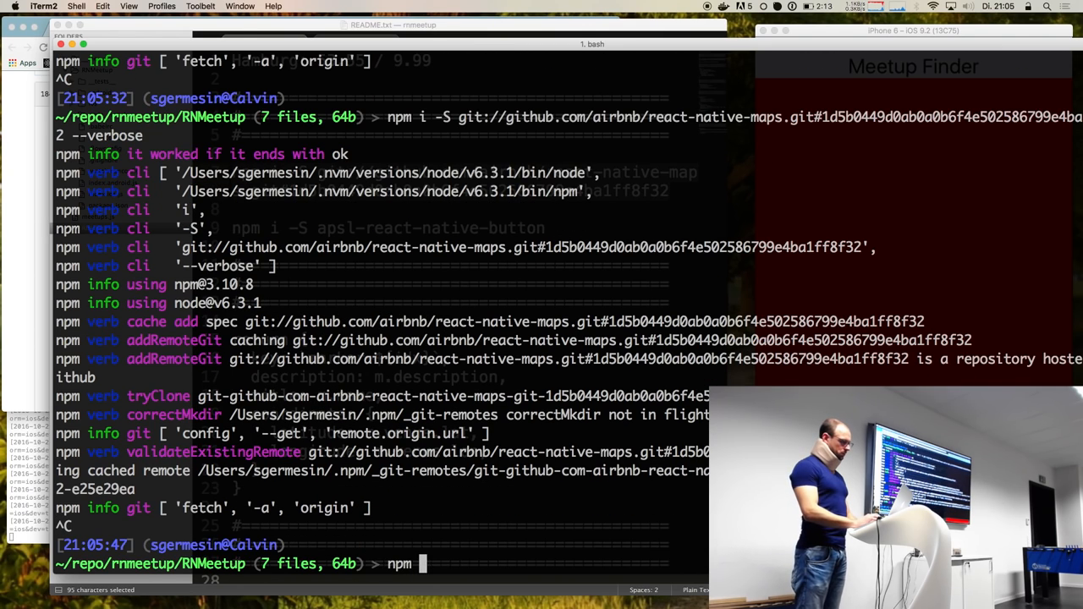
# - Clean the npm cache and remove the node_modules/react-native-maps folder with rm -Rf
pyautogui.write('cache cl')
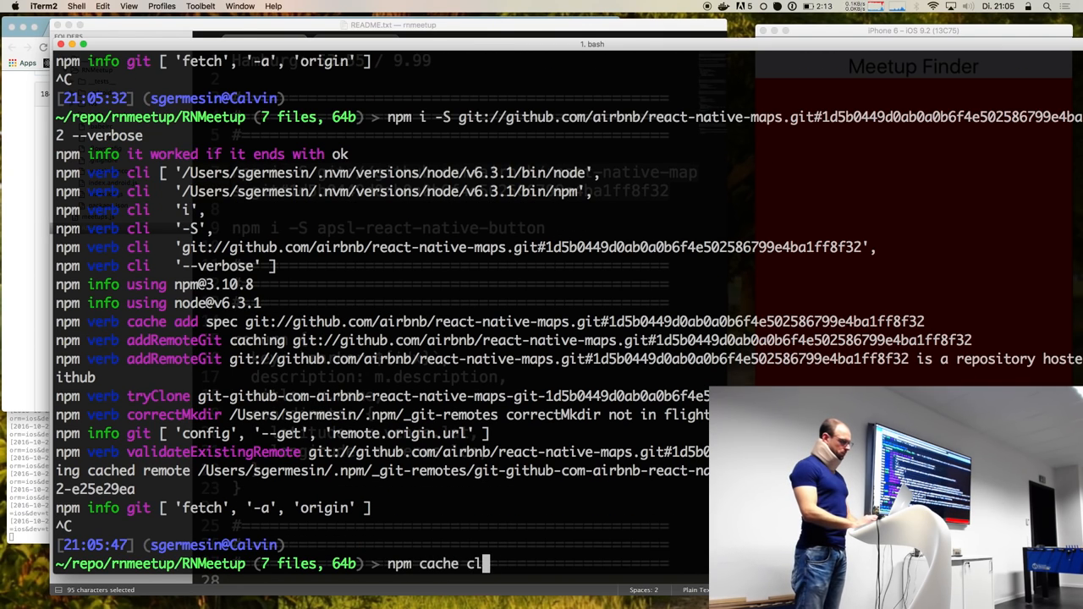
pyautogui.write('ean')
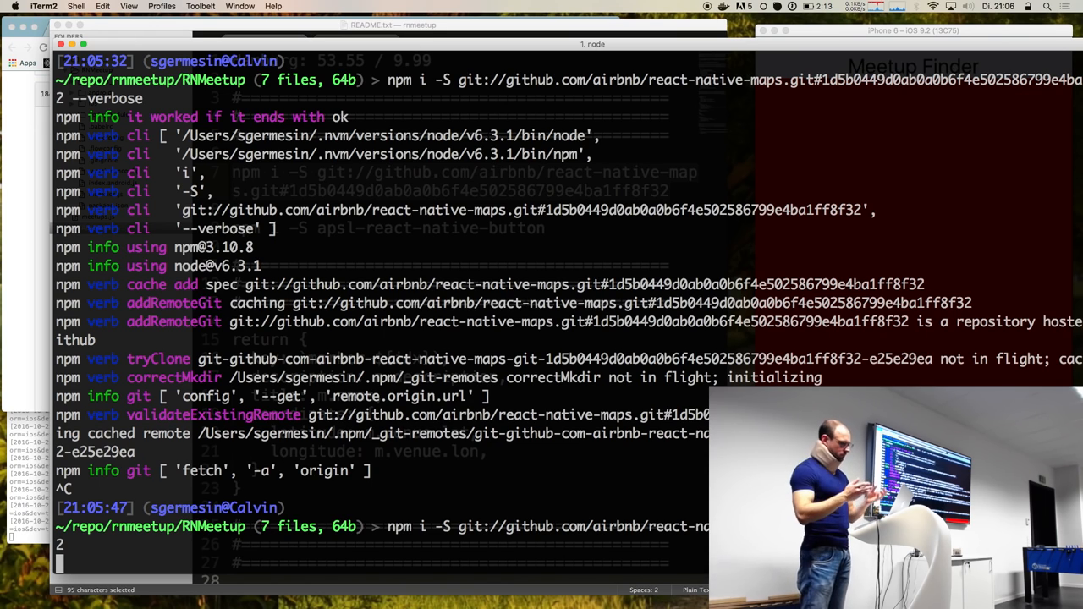
pyautogui.write('rm R')
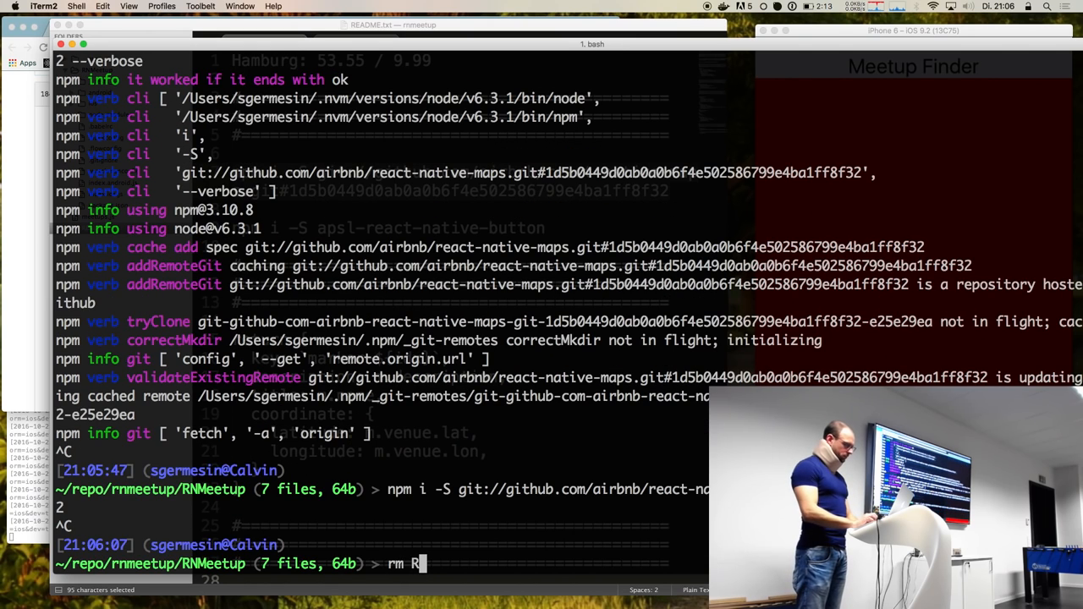
pyautogui.write('-Rf node_modules/rac')
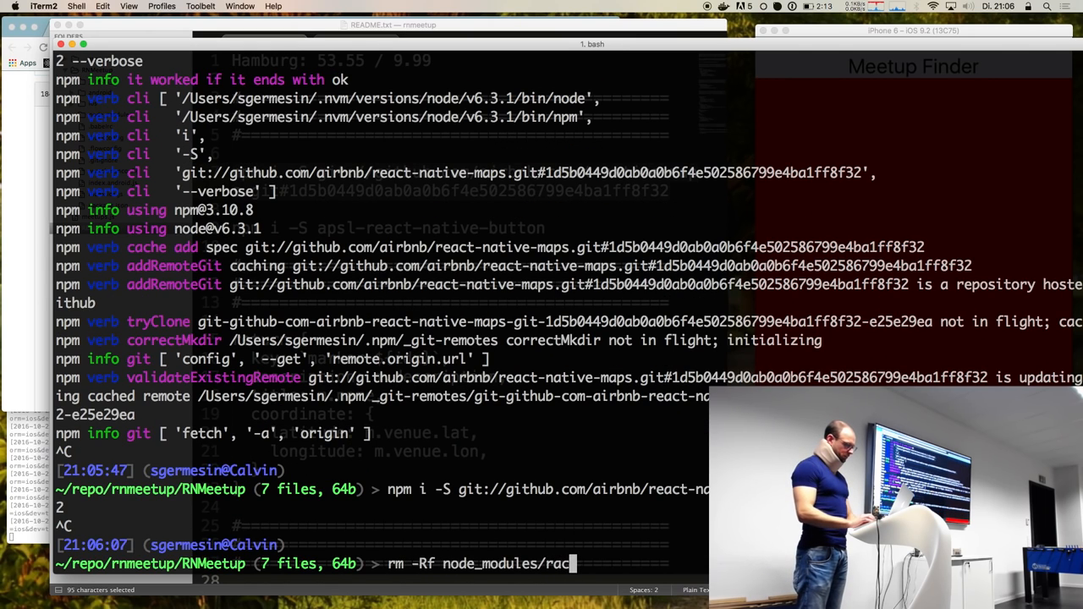
pyautogui.write('eact-native-maps')
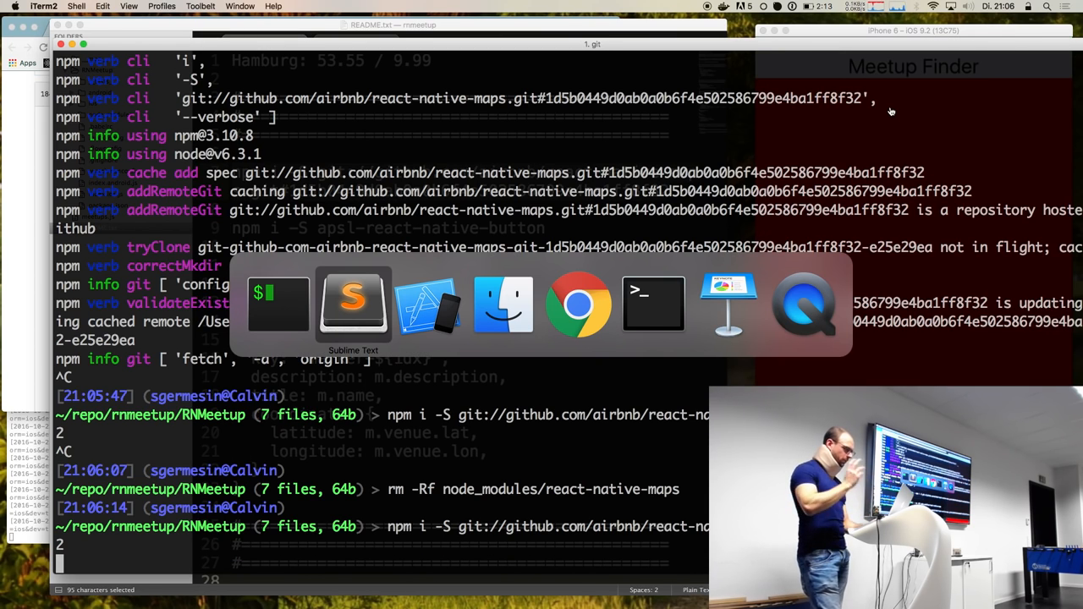
# - Open index.ios.js and place the cursor inside the buttonRow view in render()
pyautogui.click(353, 303)
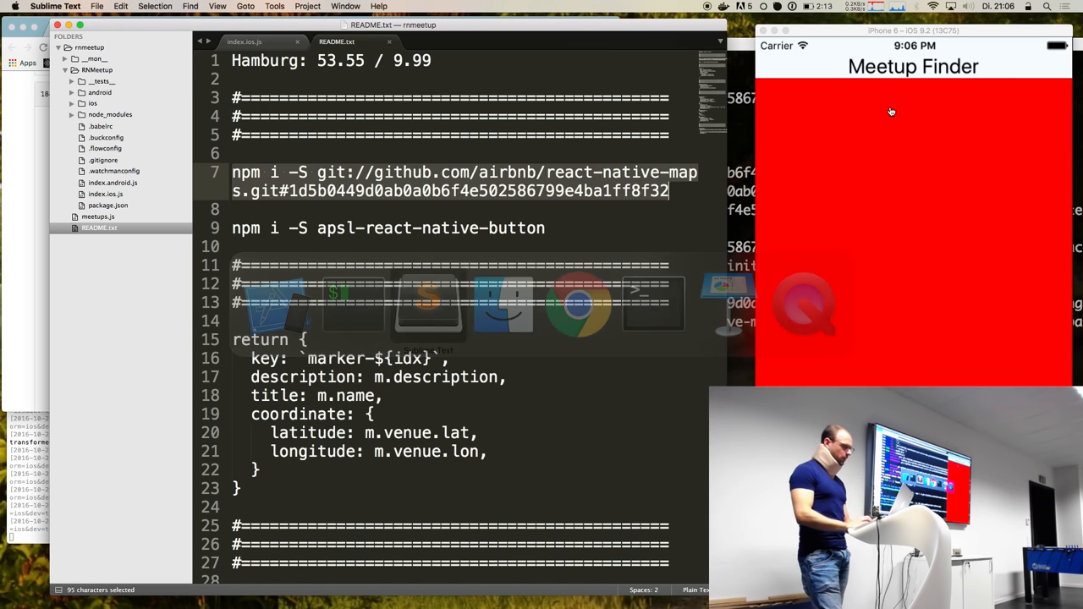
pyautogui.moveTo(762, 111)
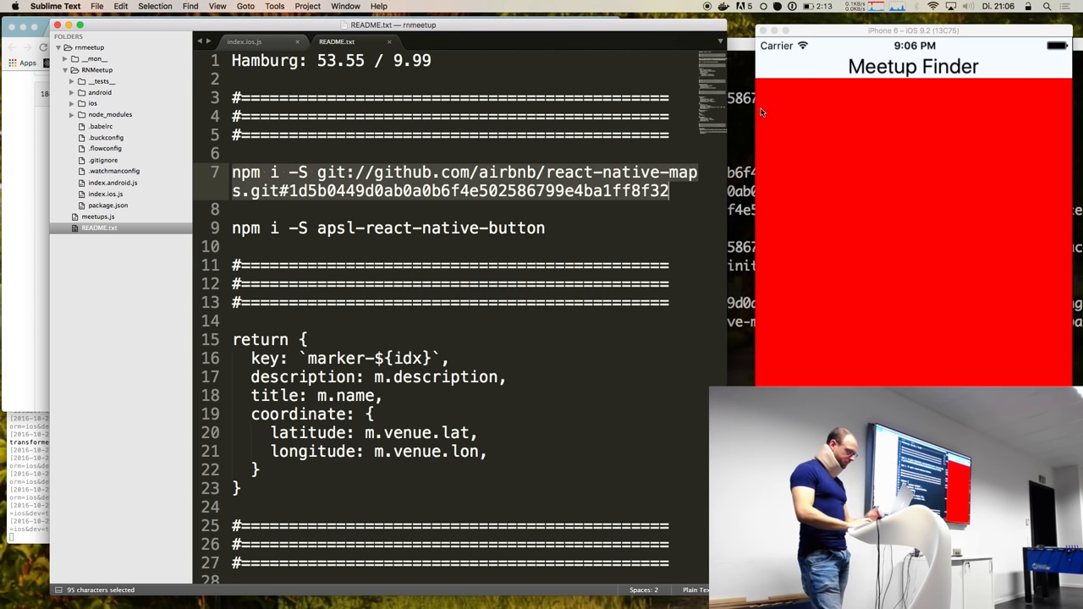
pyautogui.click(245, 40)
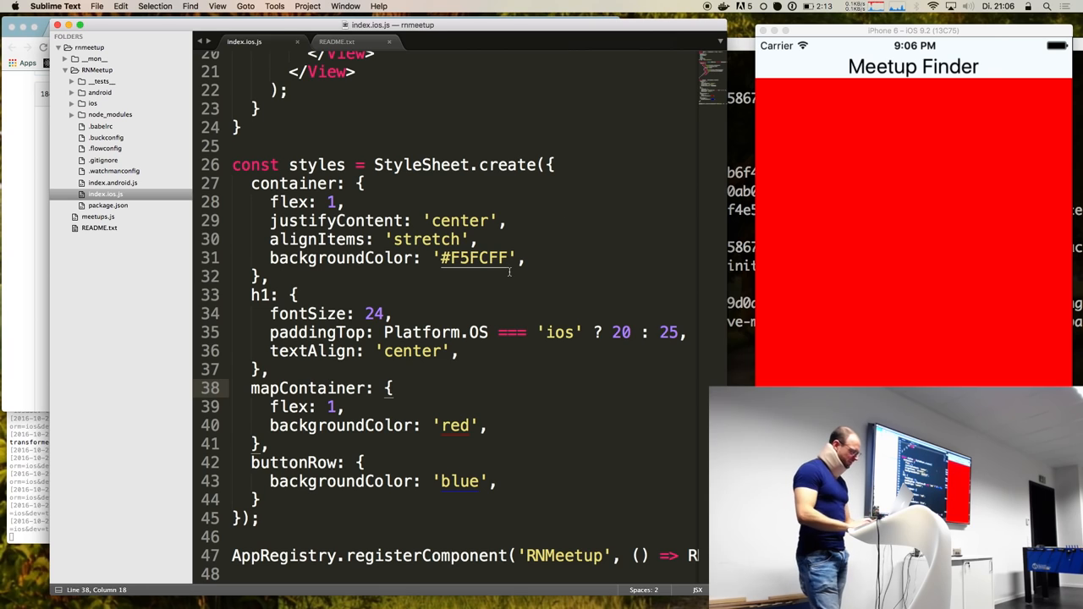
pyautogui.scroll(3)
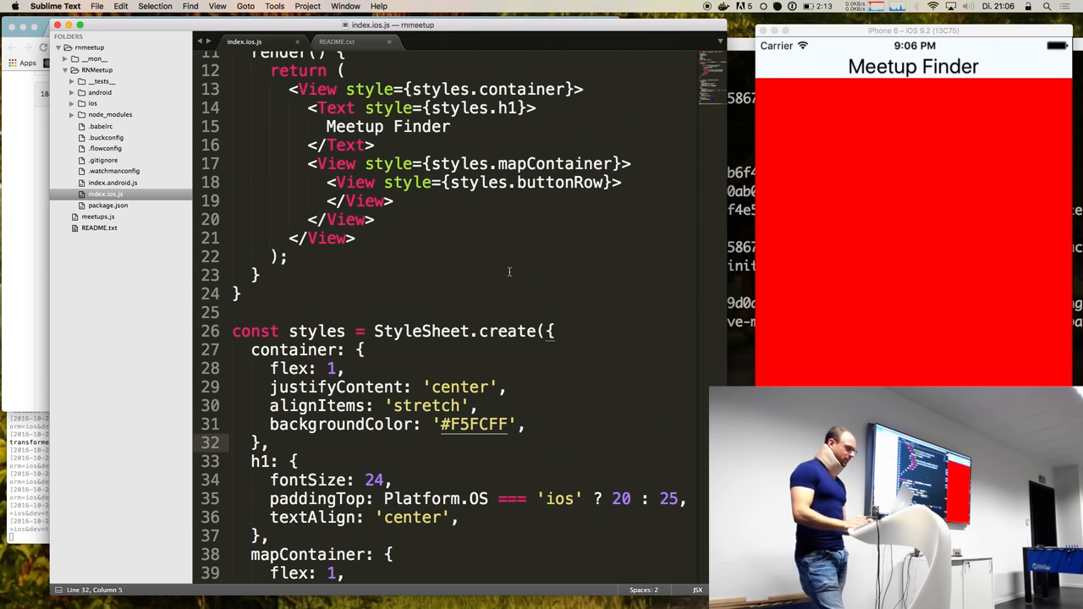
pyautogui.click(624, 182)
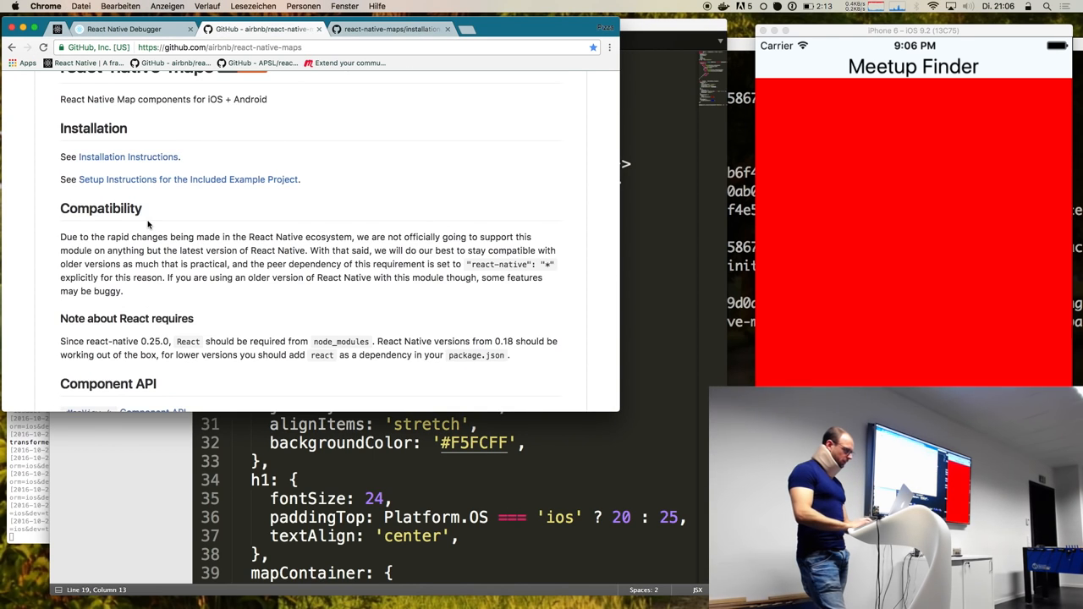
# - Scroll the README to General Usage and select the MapView import line
pyautogui.scroll(-3)
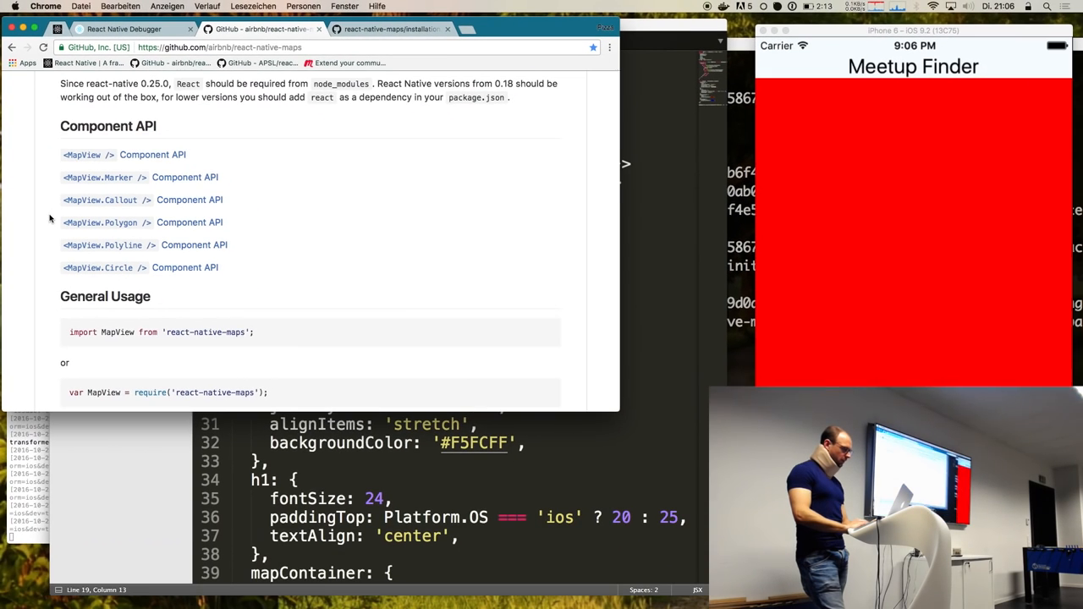
pyautogui.scroll(-3)
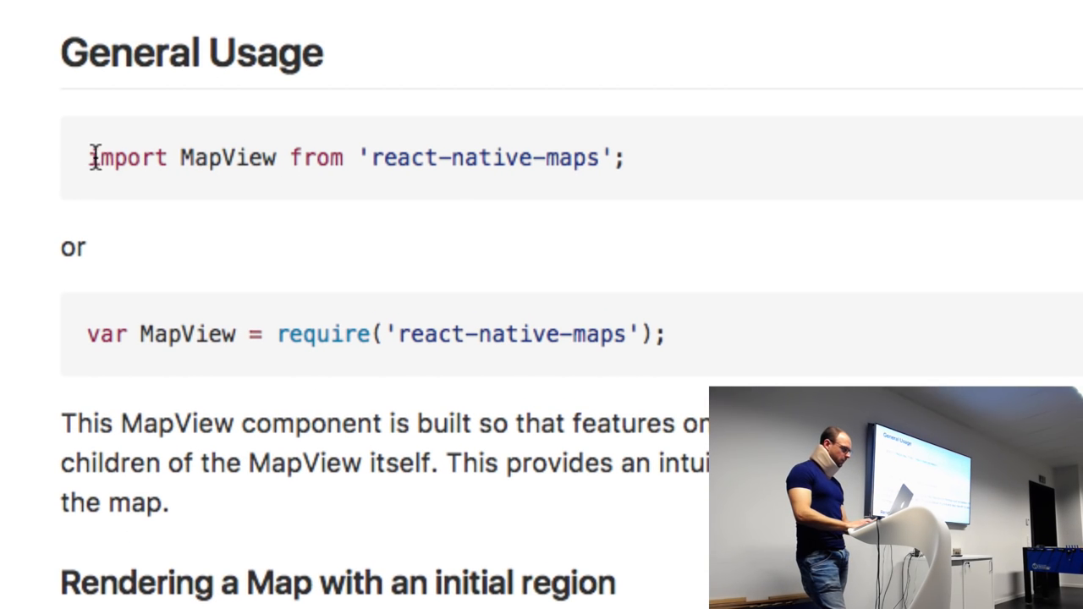
pyautogui.moveTo(93, 158); pyautogui.dragTo(627, 158)
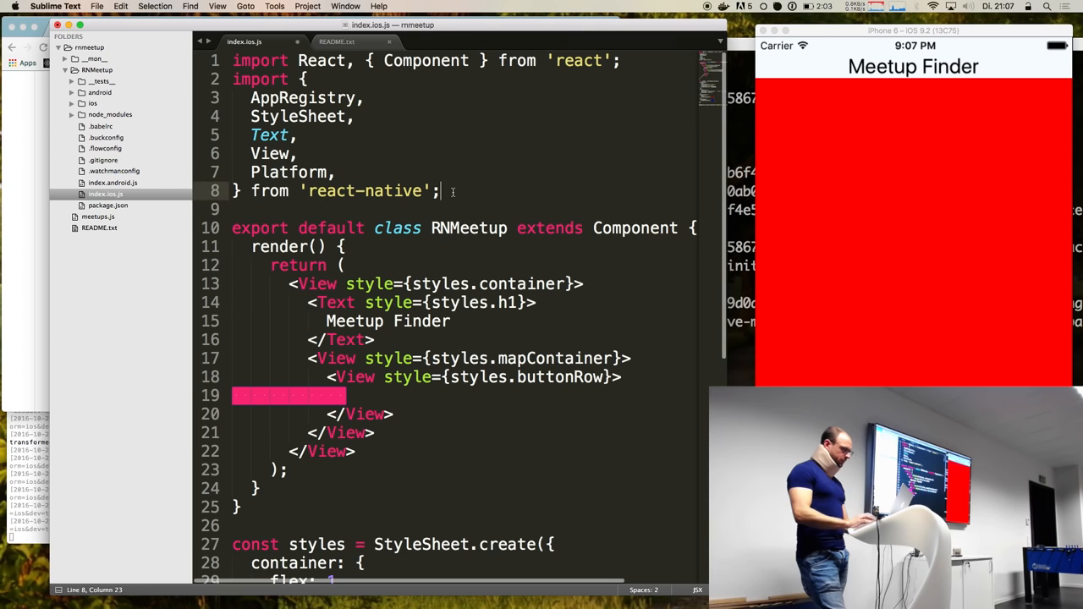
# - Add "import MapView from 'react-native-maps';" and a <MapView></MapView> element, starting its region prop
pyautogui.write("import MapView from 'react-native-maps';")
pyautogui.click(446, 397)
pyautogui.write('<')
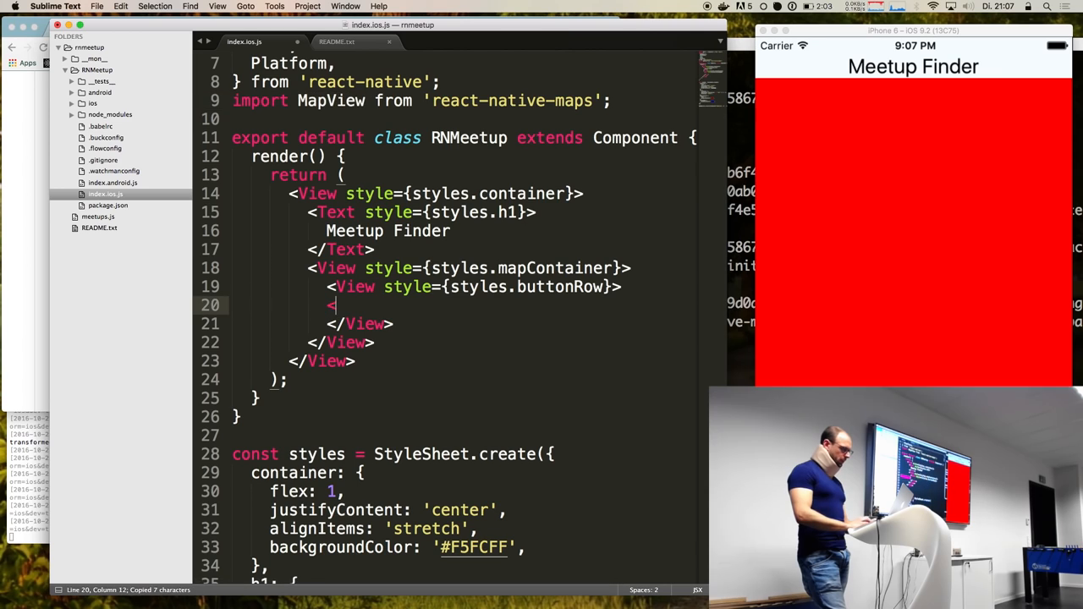
pyautogui.write('MapView')
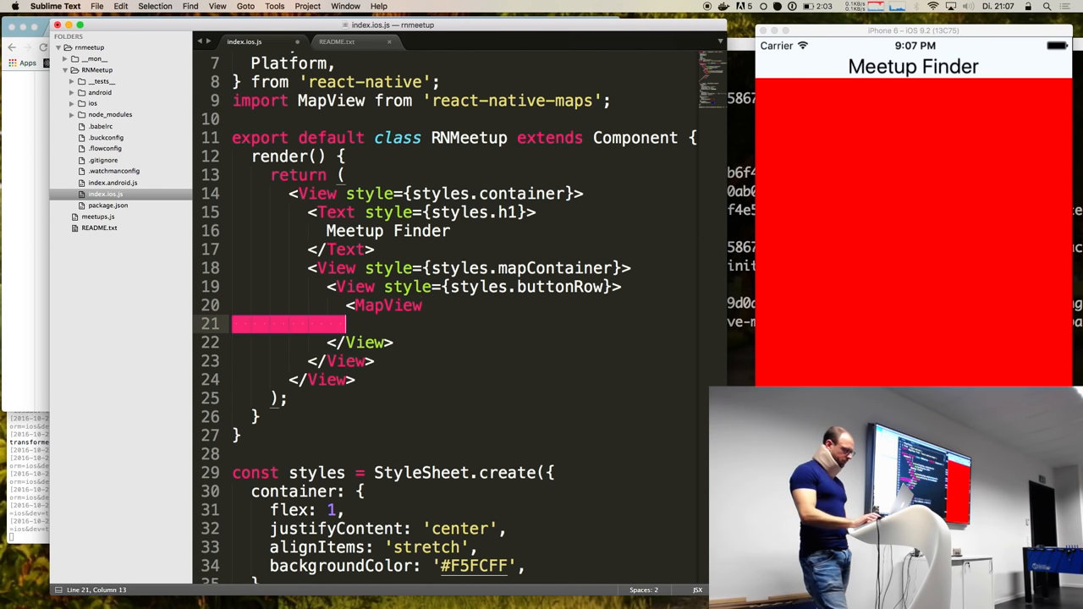
pyautogui.write('><')
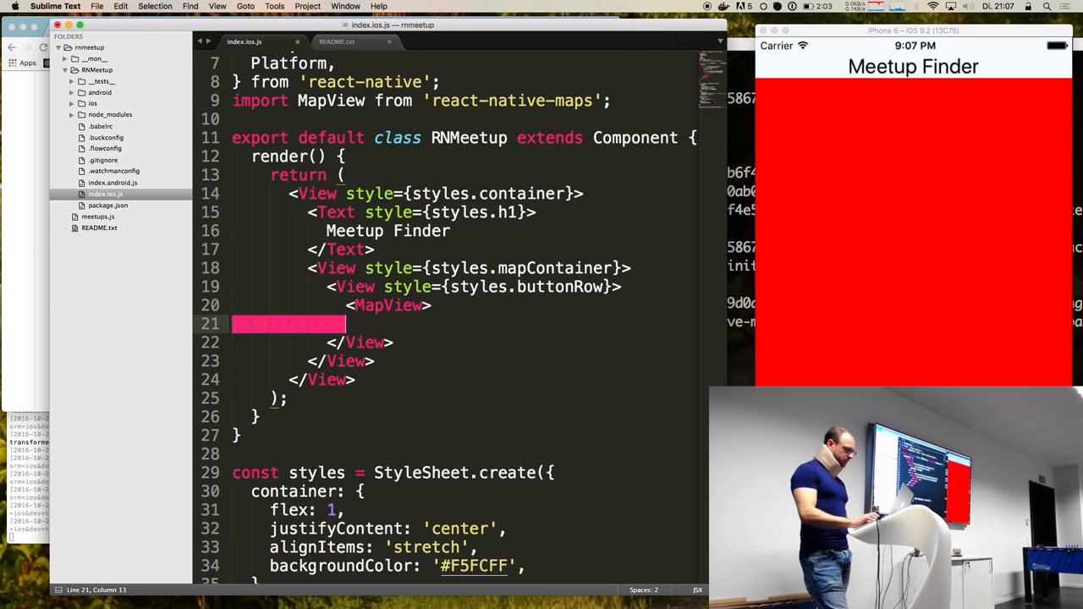
pyautogui.write('</MapView')
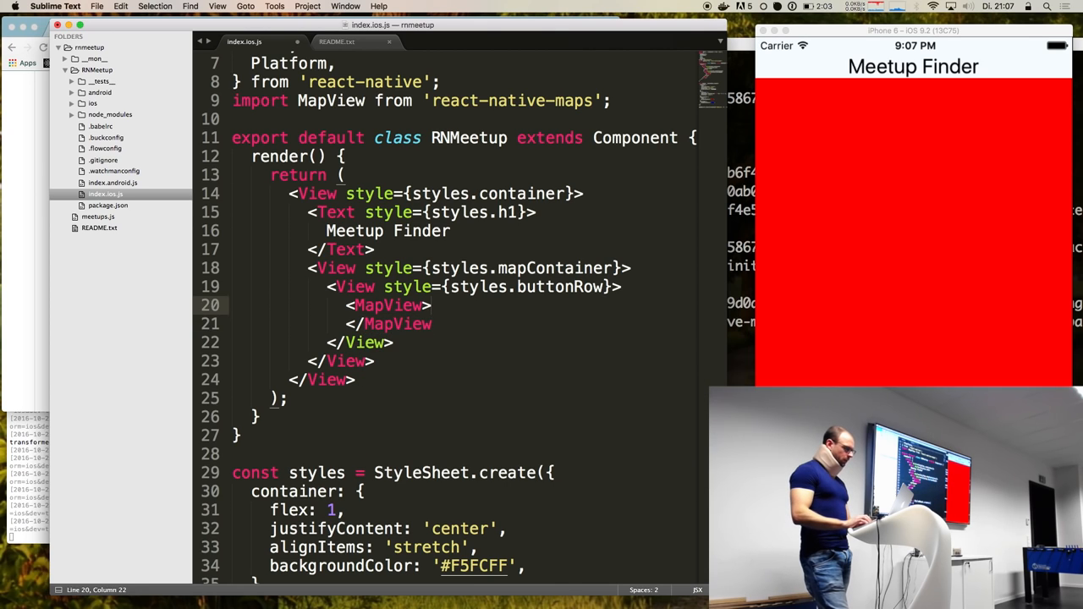
pyautogui.press('enter')
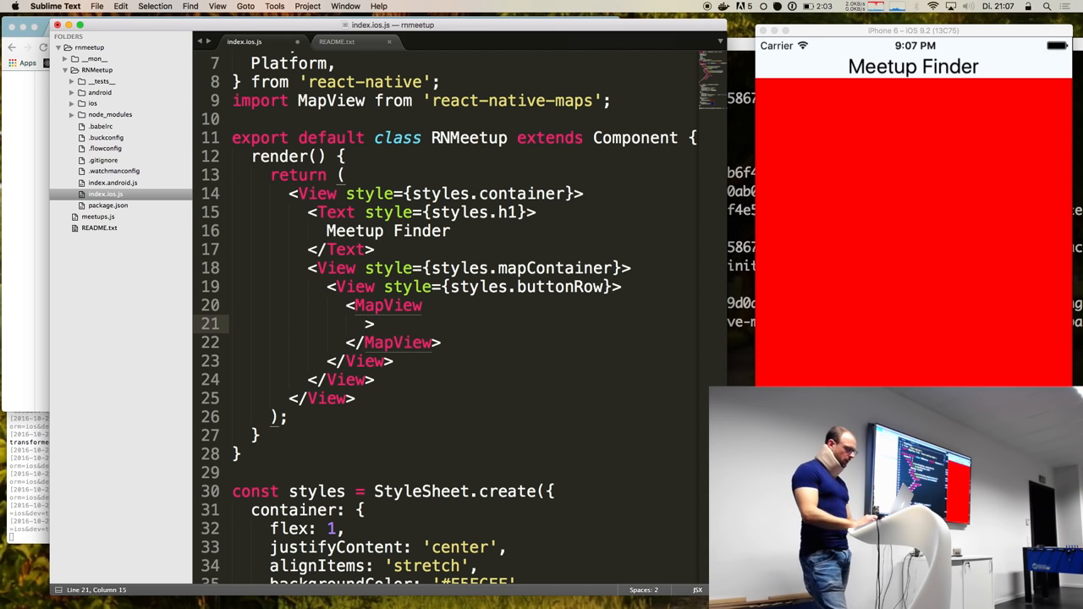
pyautogui.write('reg')
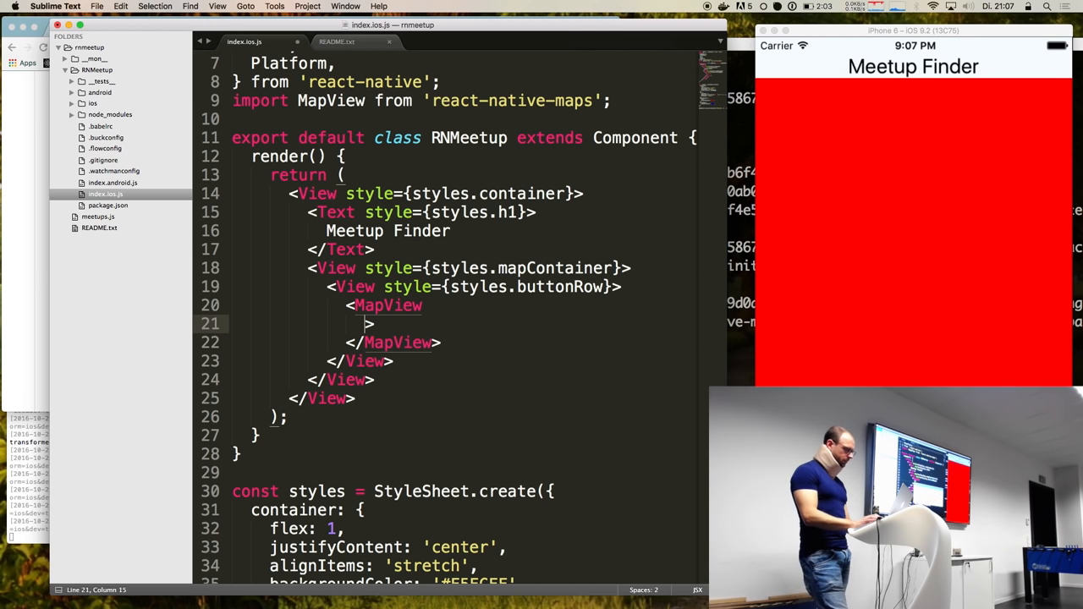
pyautogui.write('region={{9')
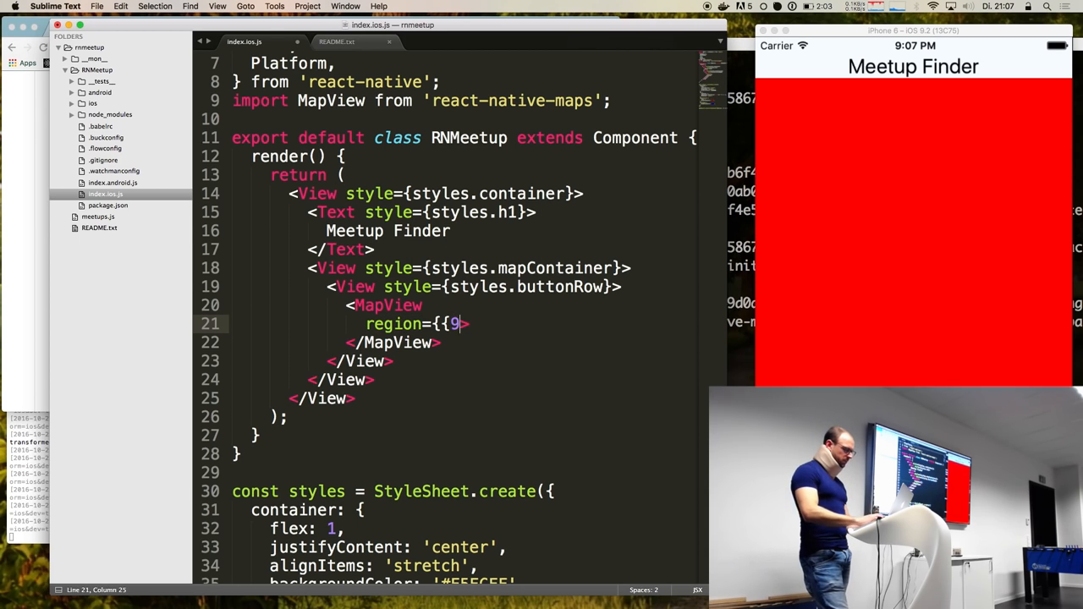
# - Fill the MapView region with latitude 53.55 and longitude 9.99, then start the next key
pyautogui.press('Backspace')
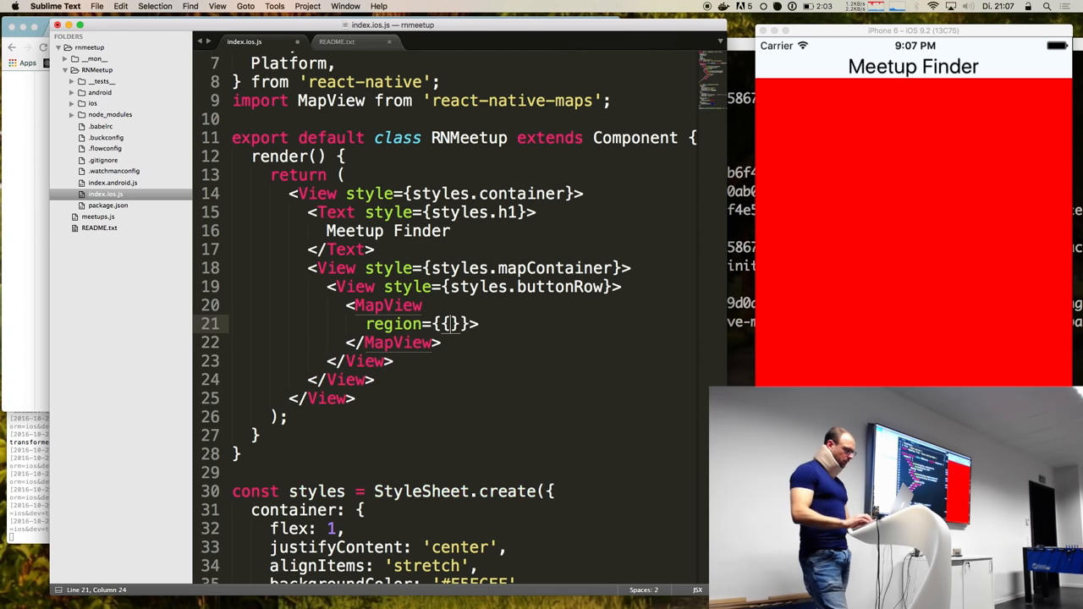
pyautogui.write('latitude:')
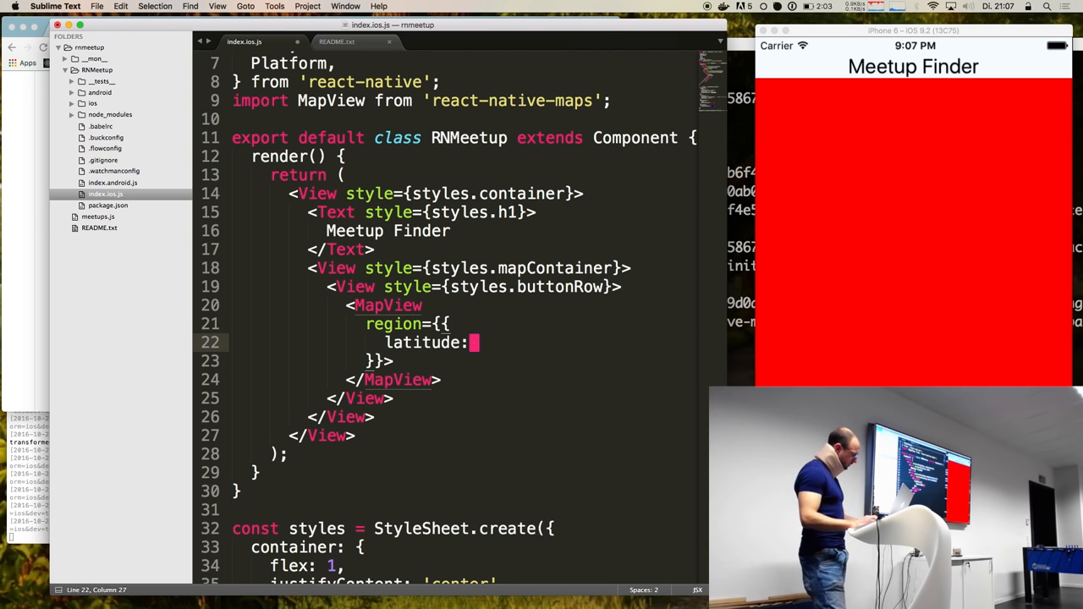
pyautogui.write('53.55,')
pyautogui.write('longitude: 9')
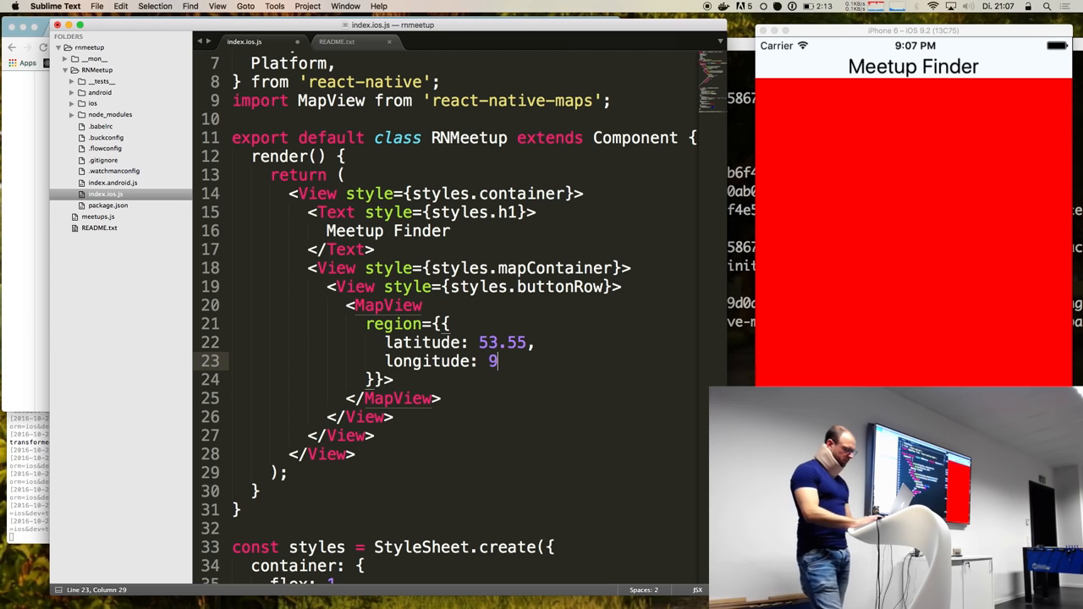
pyautogui.write('.99,')
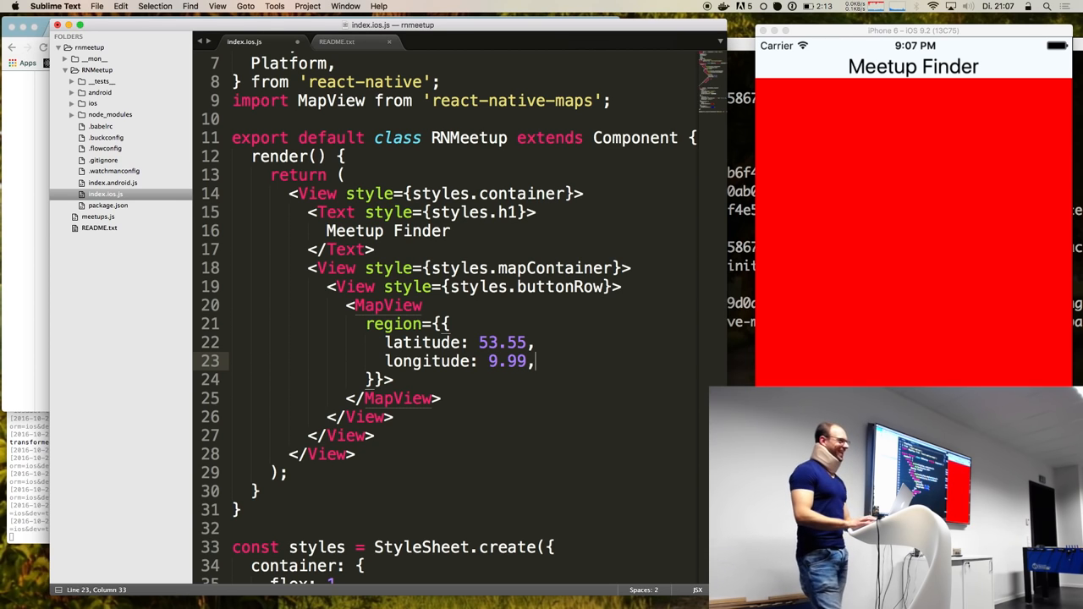
pyautogui.write('latitu')
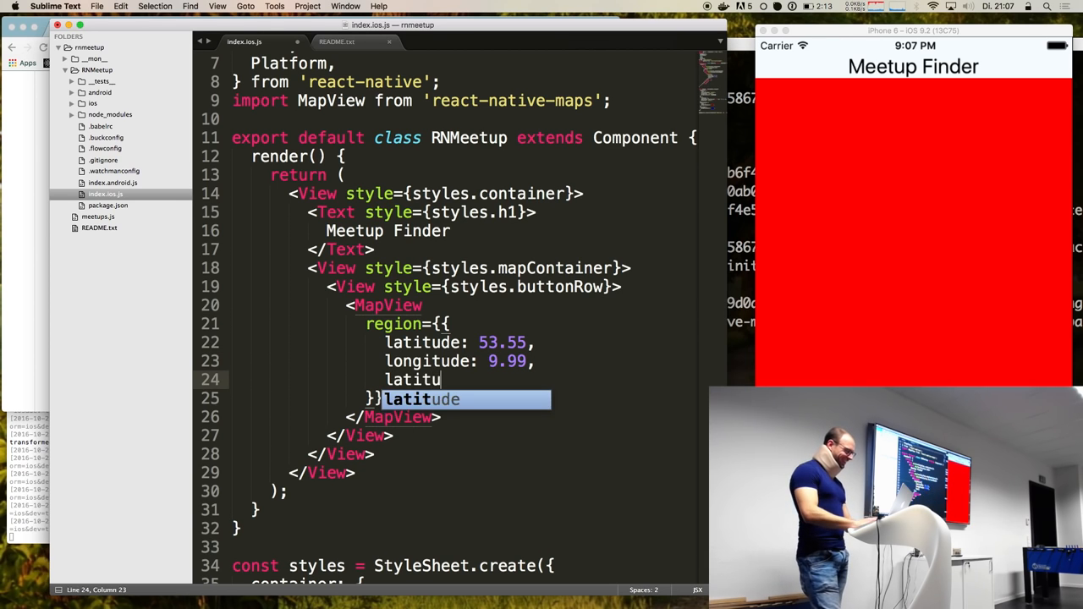